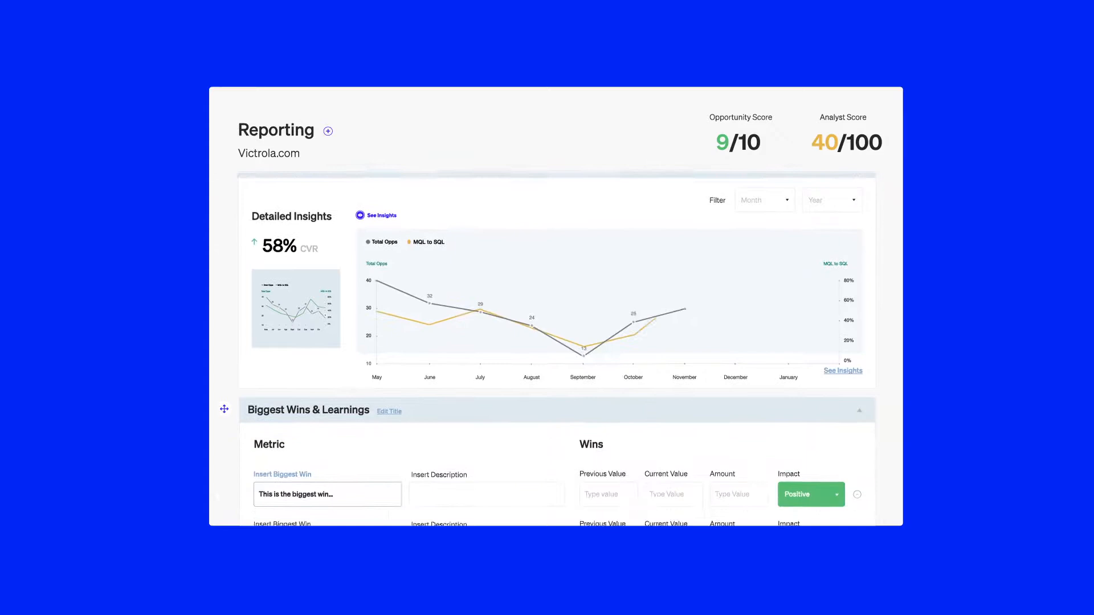
{"action": "scroll", "scroll_direction": "down", "scroll_amount": 3}
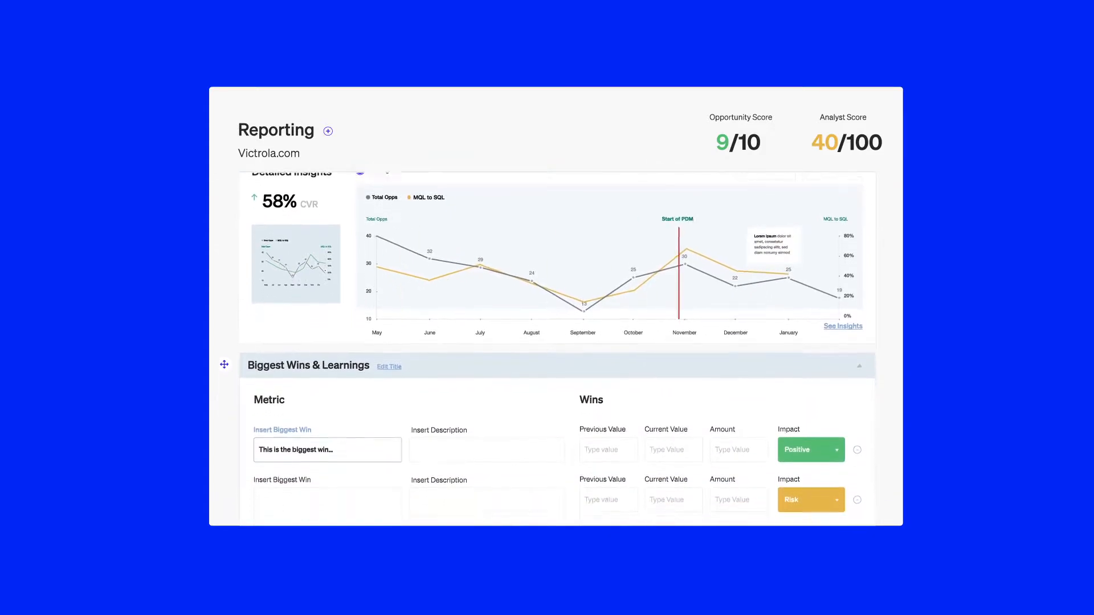